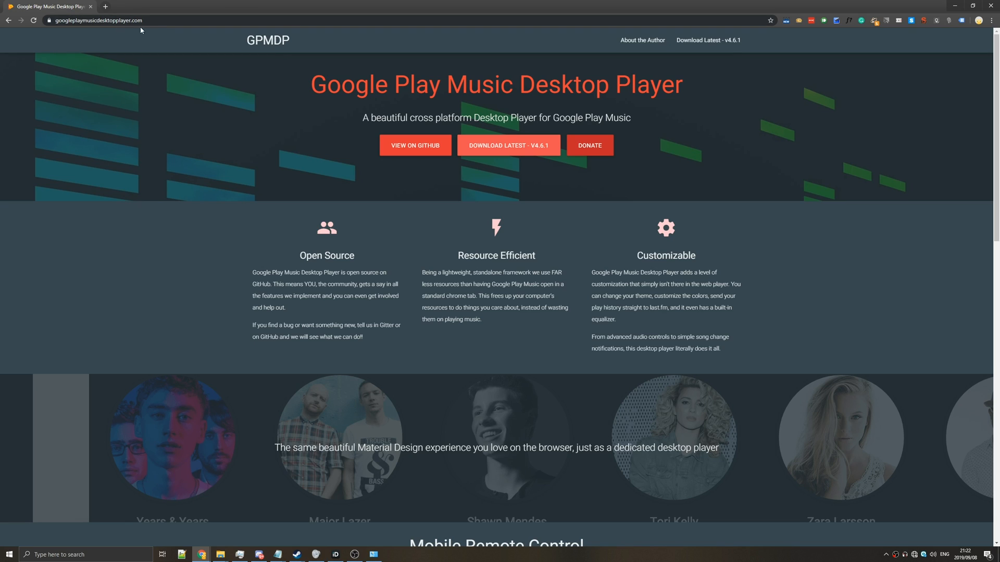
mouse_move(376, 167)
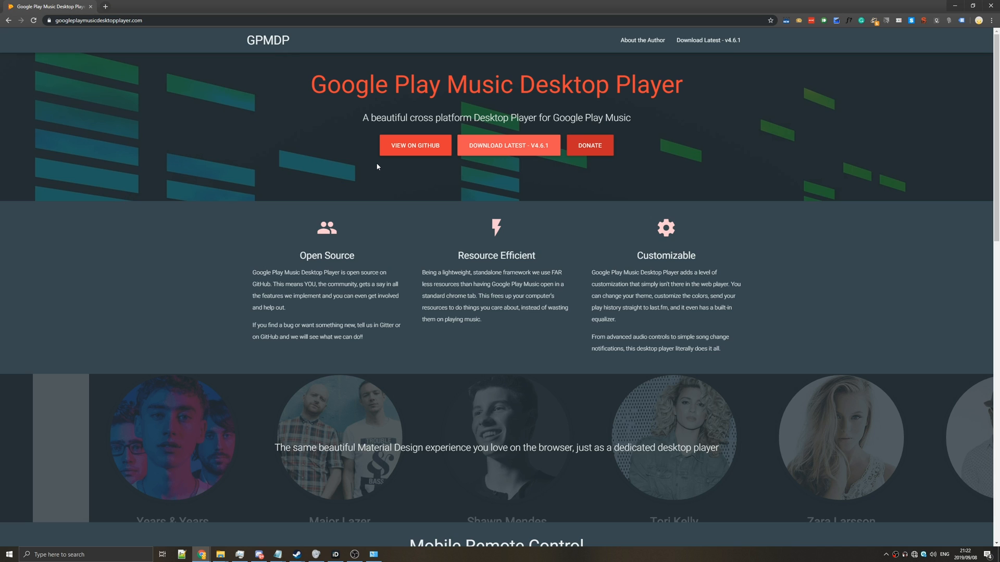
Download the latest release (v4.6.1) of the player, choosing the Windows version.
scroll("down", 3)
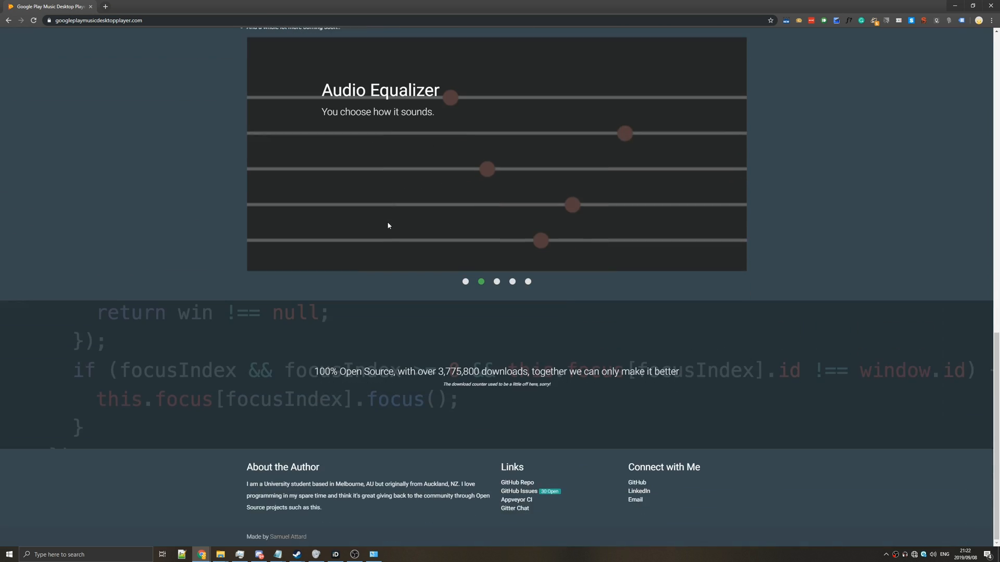
scroll("up", 3)
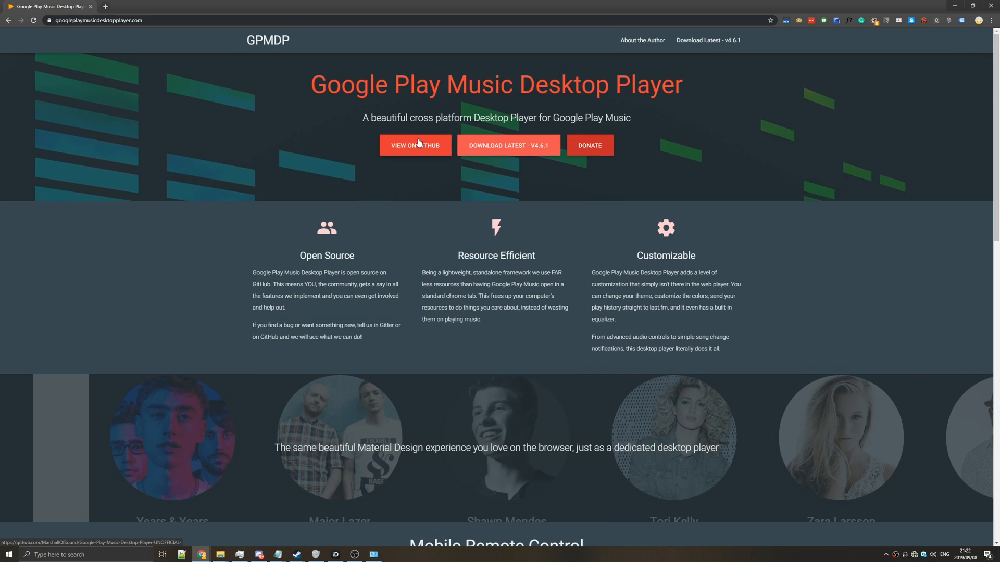
mouse_move(508, 145)
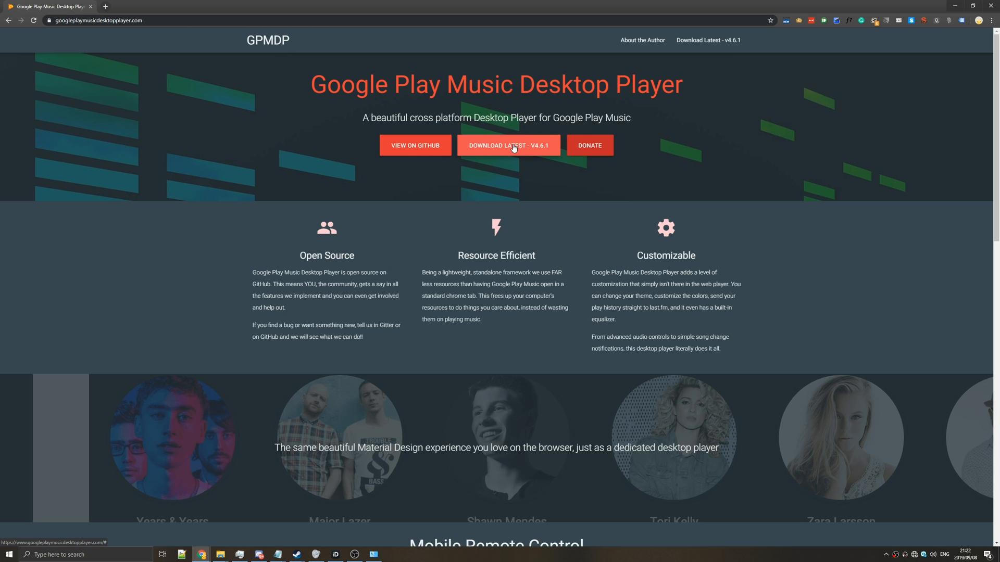
left_click(508, 146)
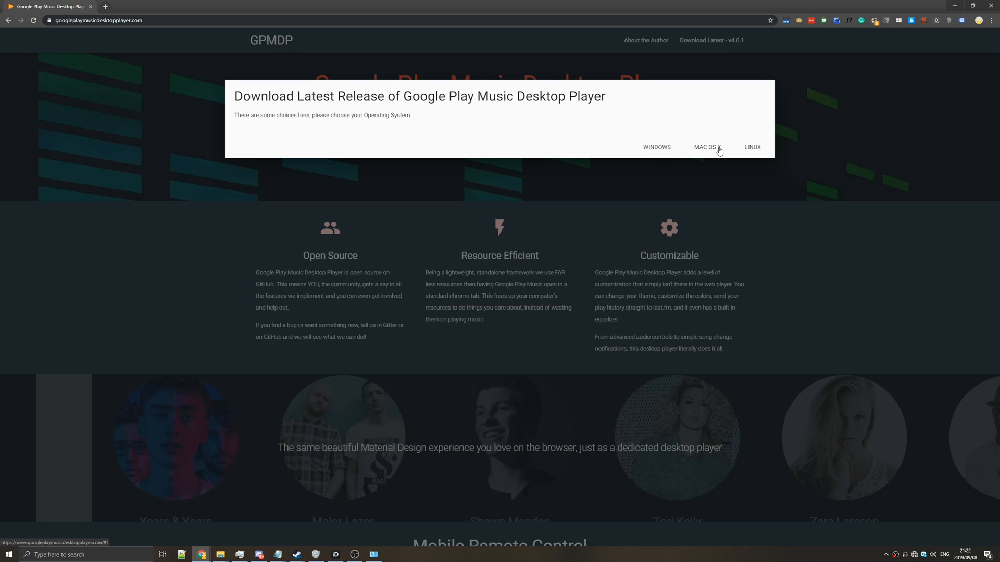
left_click(703, 146)
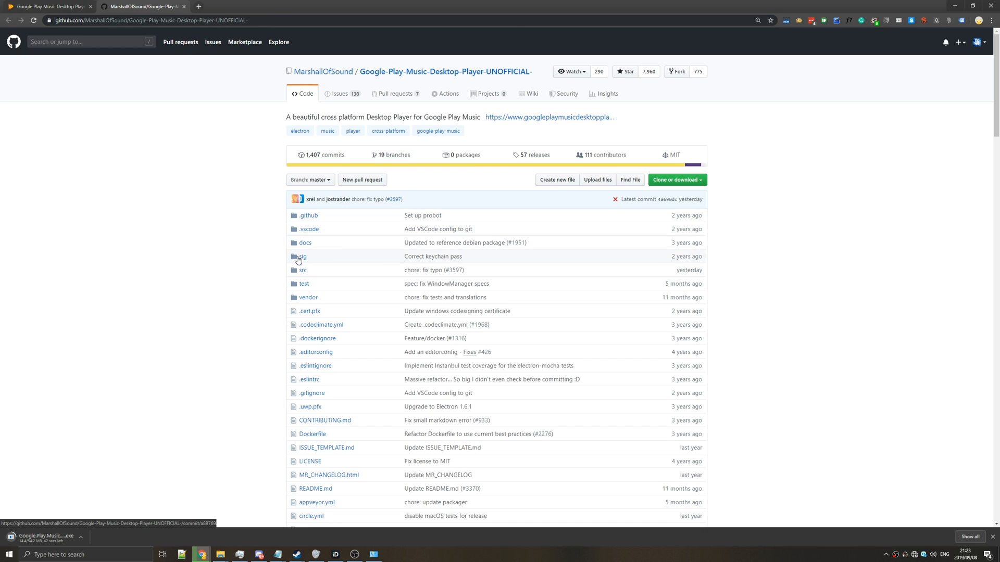
Browse the project's GitHub page while the Windows installer downloads.
scroll("down", 3)
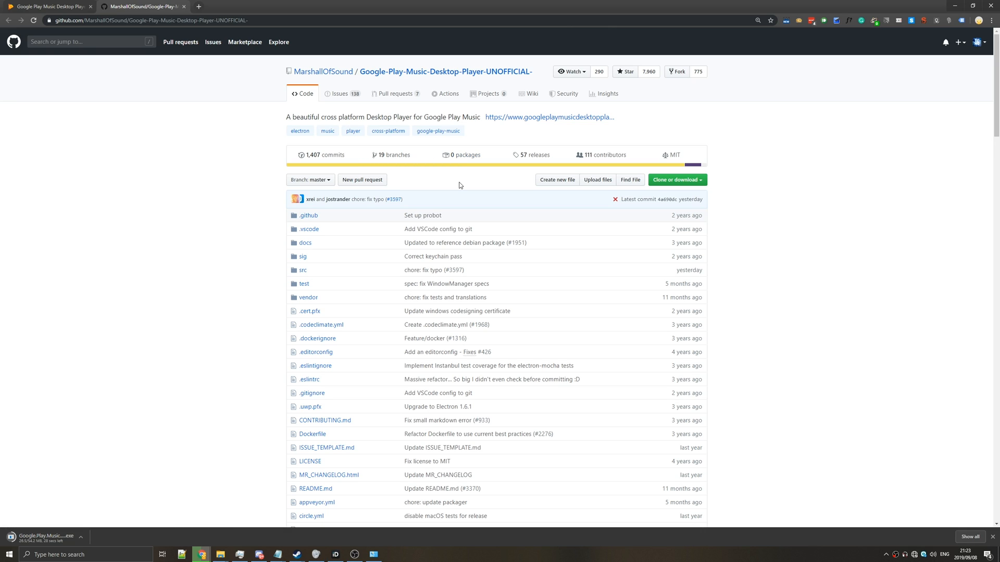
mouse_move(150, 110)
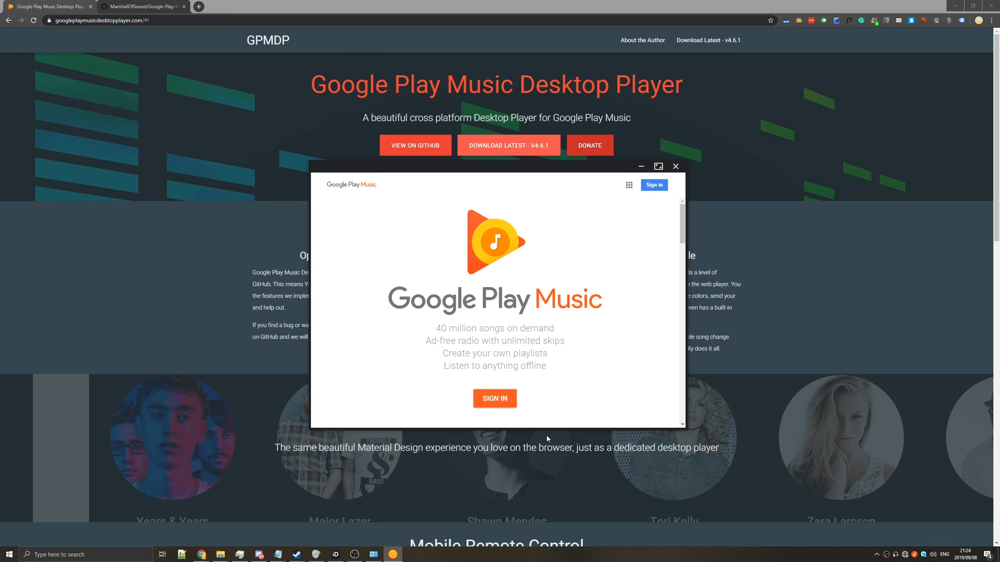
Sign in to Google Play Music with the Google account.
left_click(494, 397)
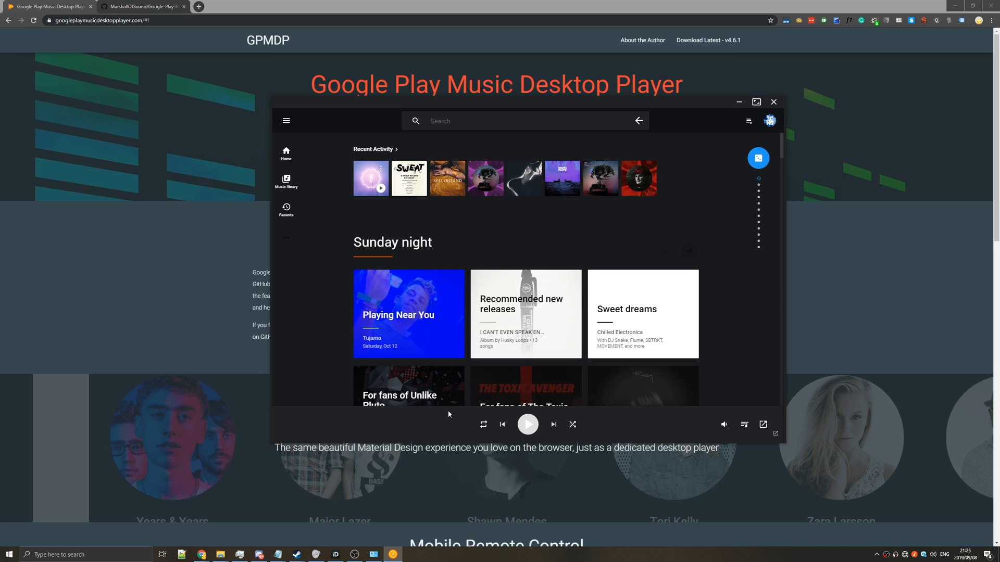
Reveal the player's navigation sidebar listing library, settings and desktop settings.
left_click(526, 423)
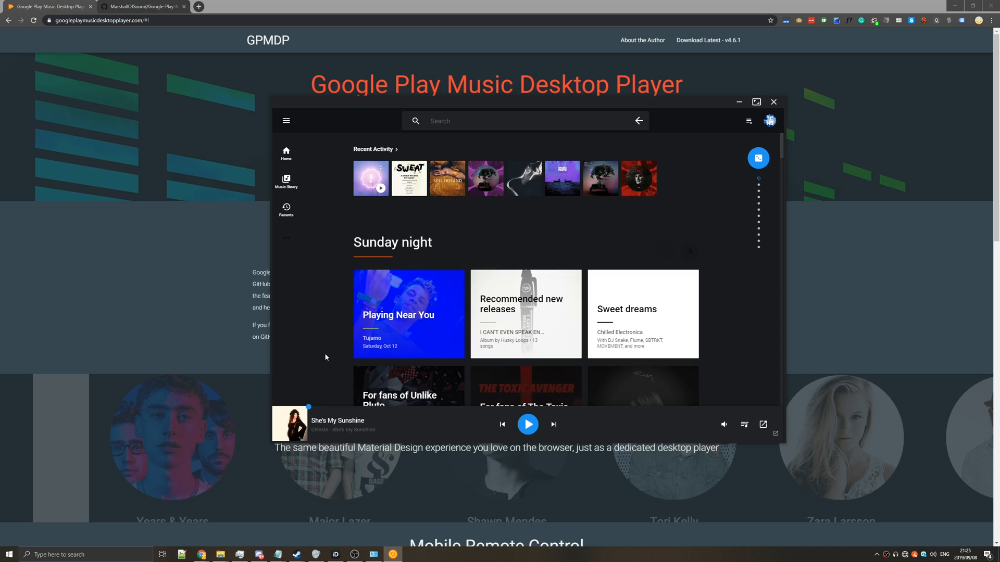
mouse_move(287, 121)
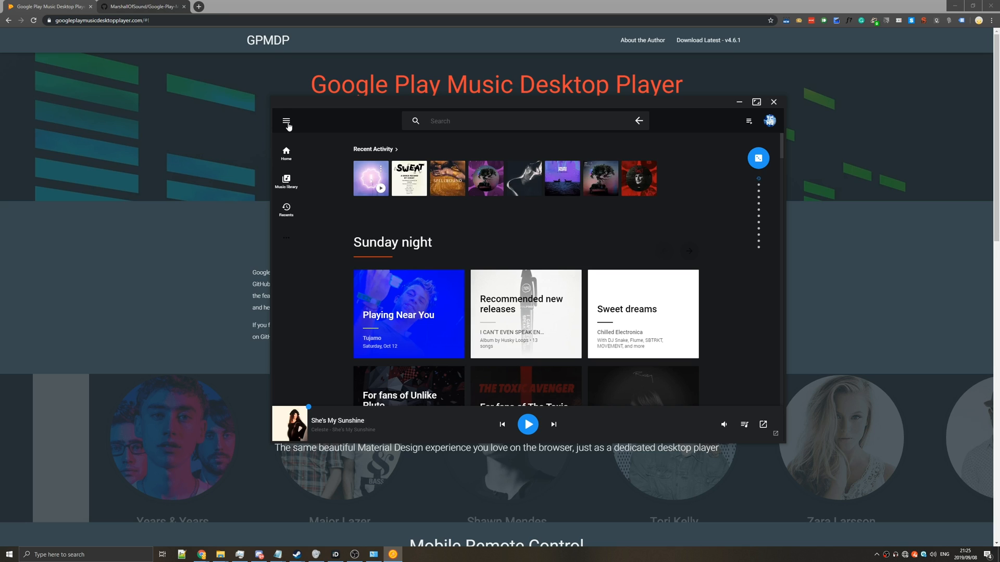
left_click(287, 121)
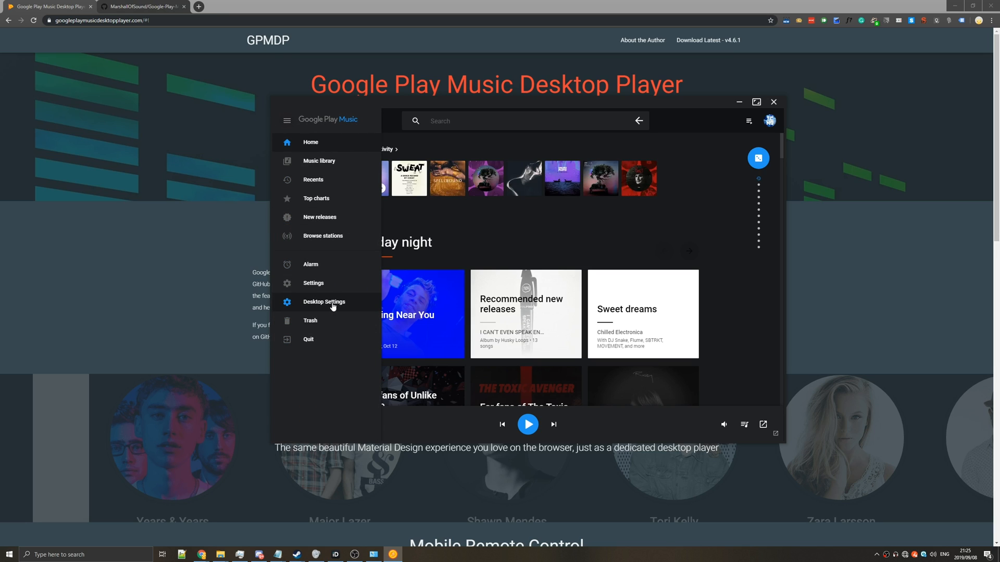
Browse Desktop Settings tabs (audio, hotkeys, Last.FM, mini player), then switch to the dark theme under General.
left_click(324, 302)
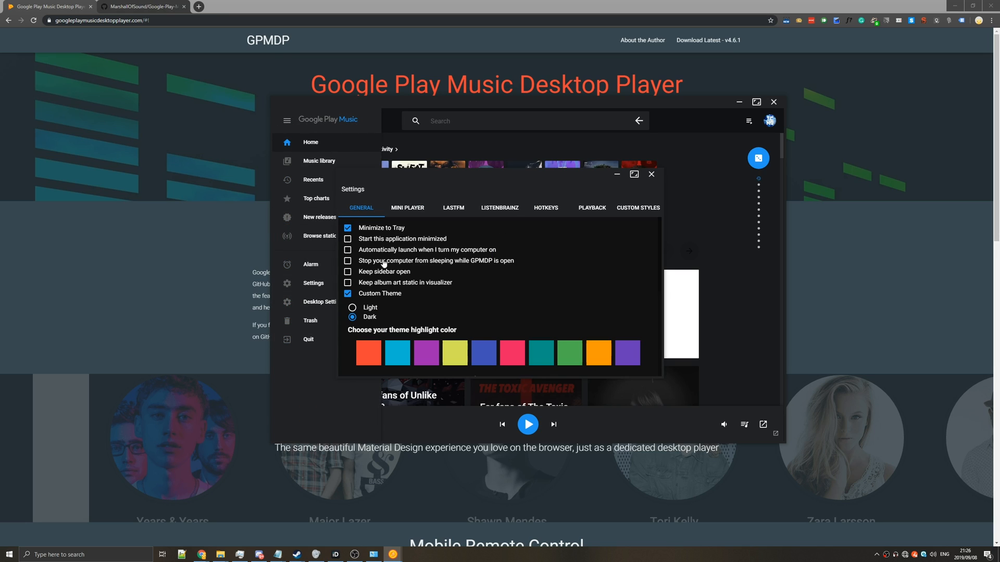
left_click(591, 207)
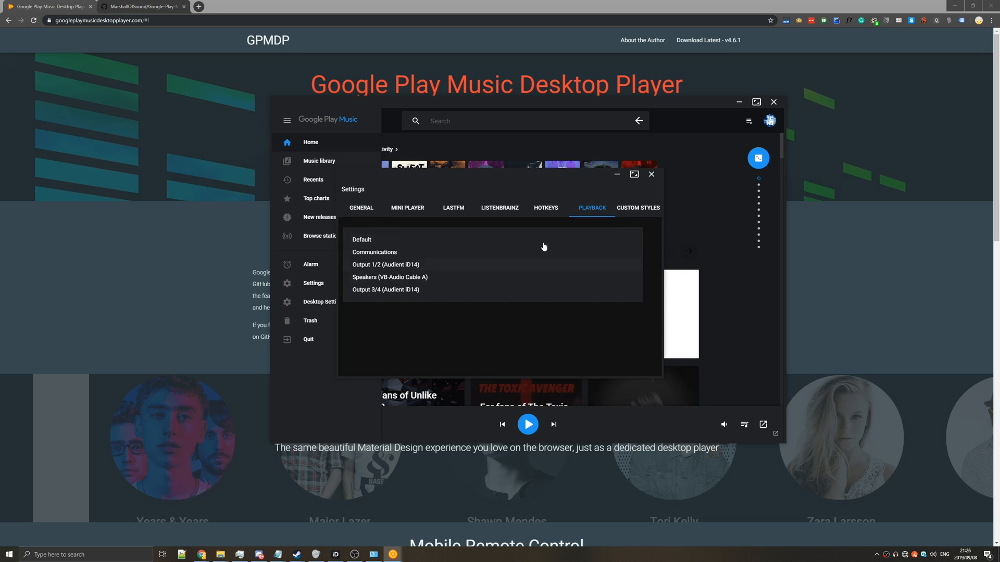
left_click(546, 207)
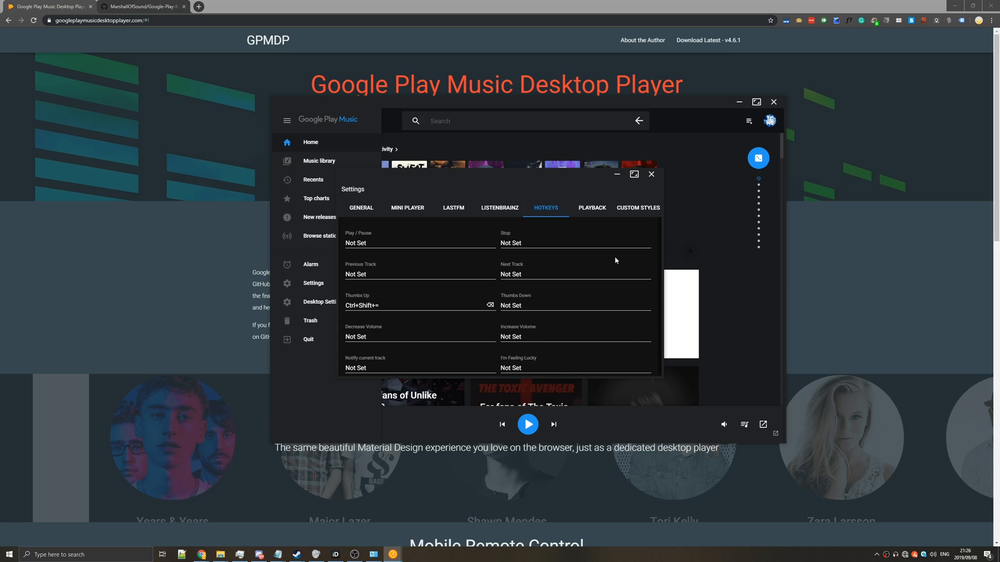
mouse_move(598, 223)
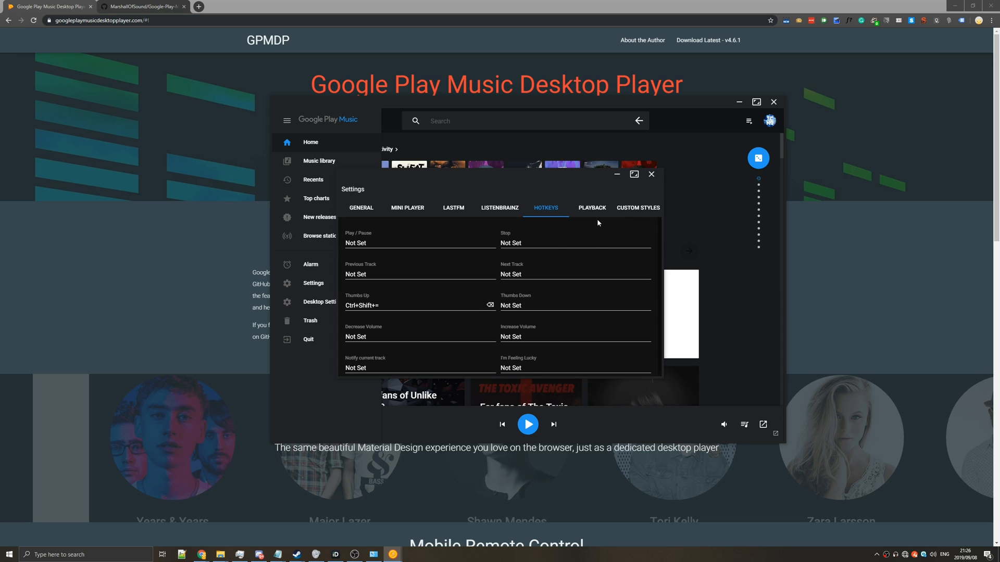
mouse_move(490, 212)
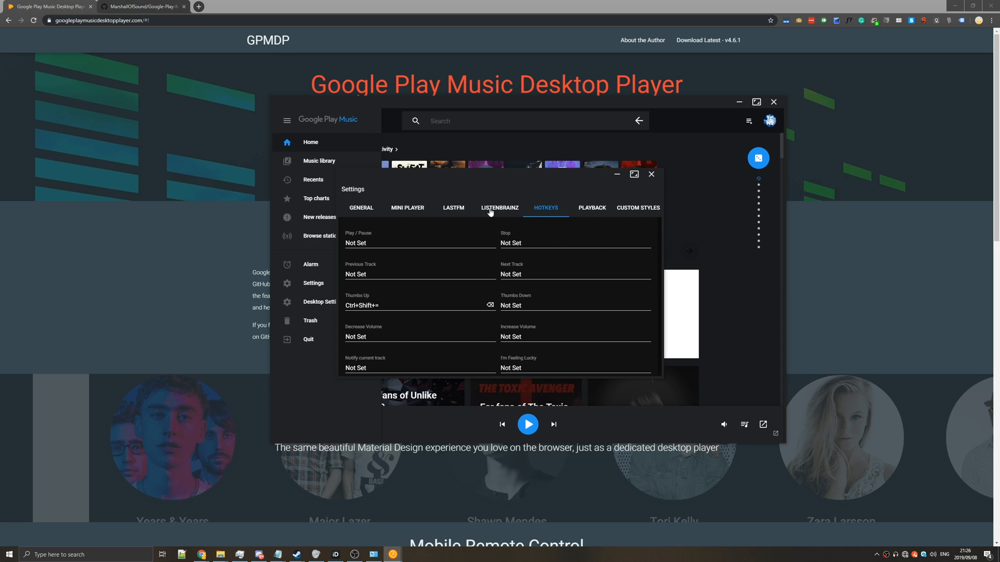
left_click(453, 207)
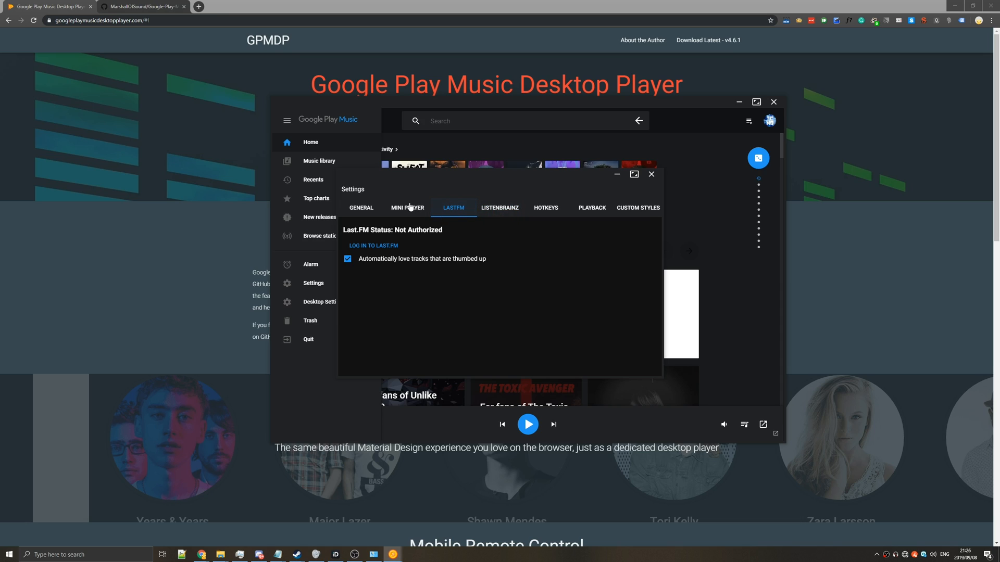
left_click(407, 208)
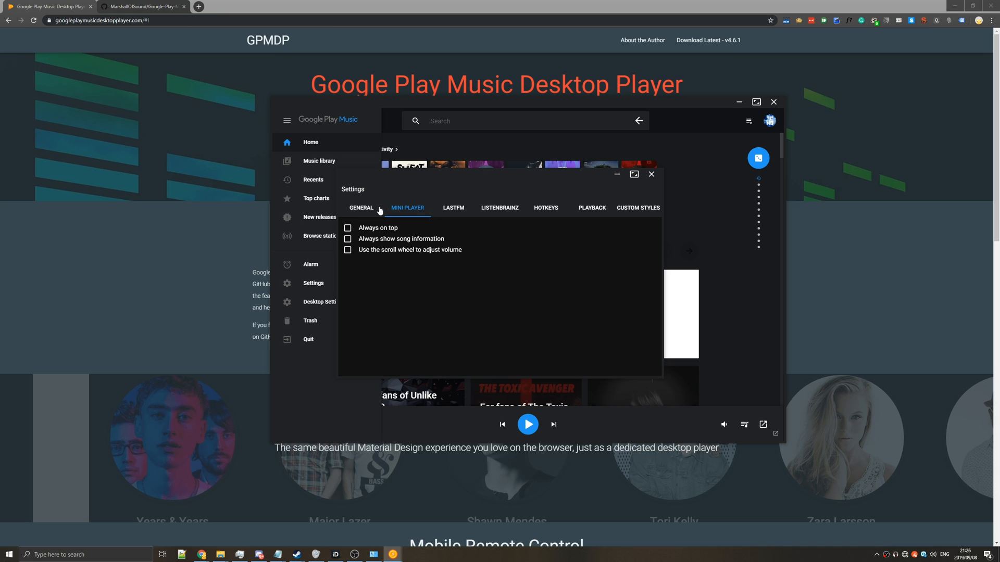
left_click(361, 207)
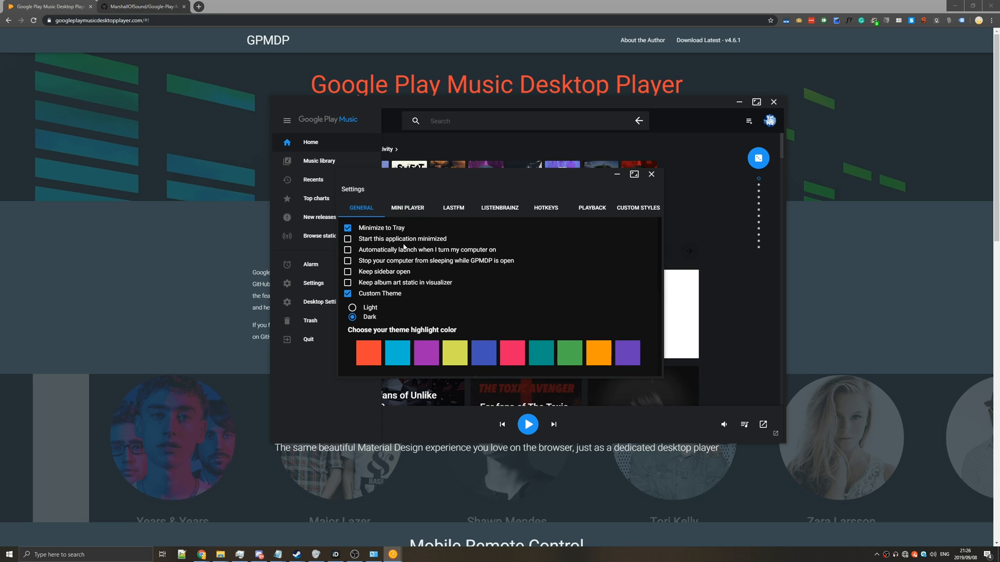
left_click(352, 307)
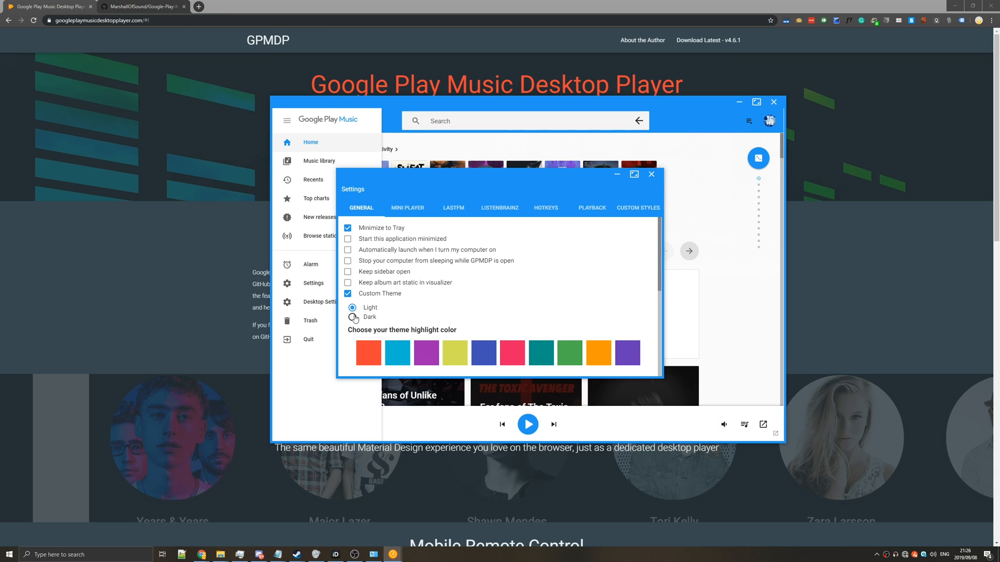
left_click(352, 317)
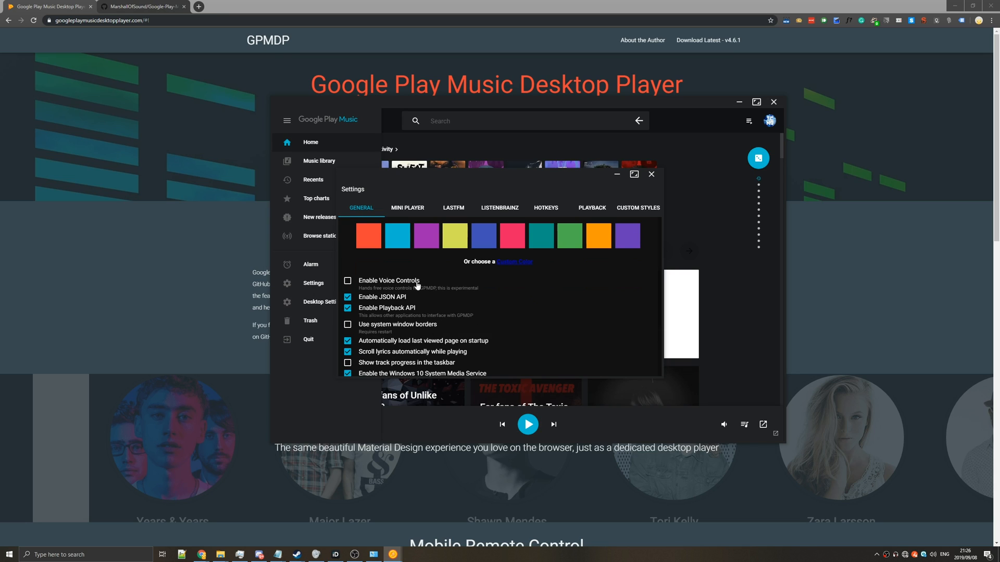
Enable Discord Rich Presence integration with Windows 10 System Media Service kept on.
scroll("down", 3)
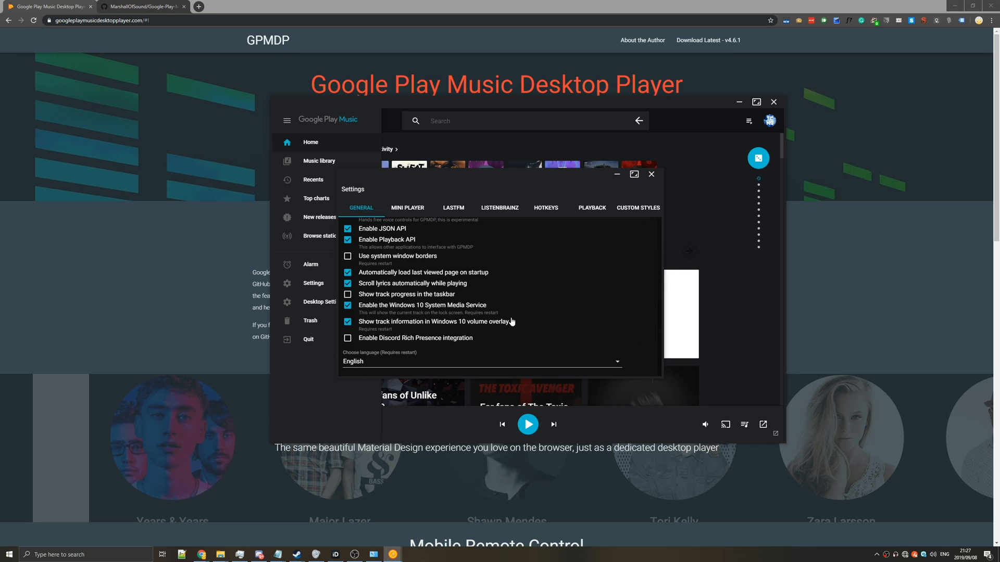
mouse_move(367, 311)
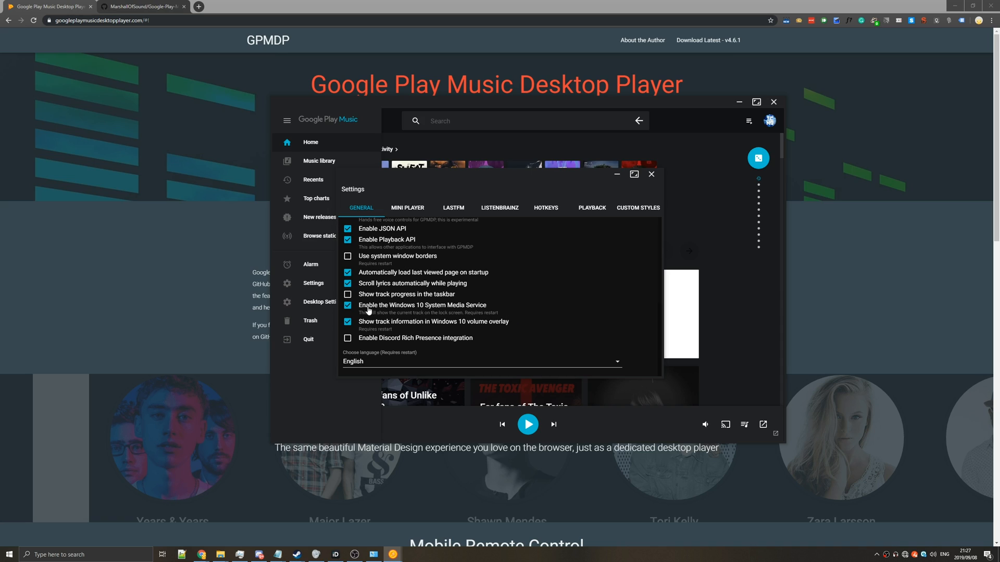
mouse_move(439, 308)
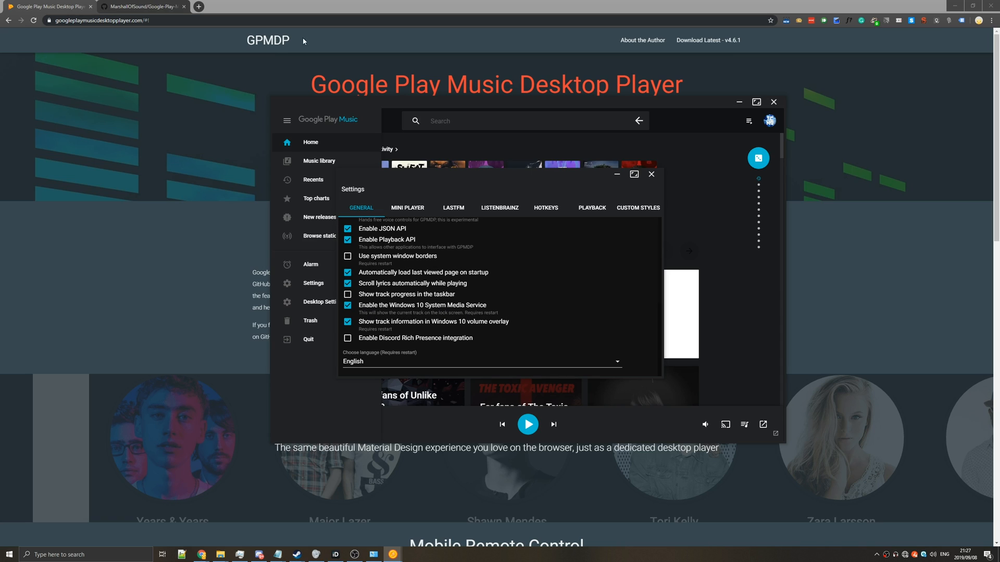
mouse_move(92, 44)
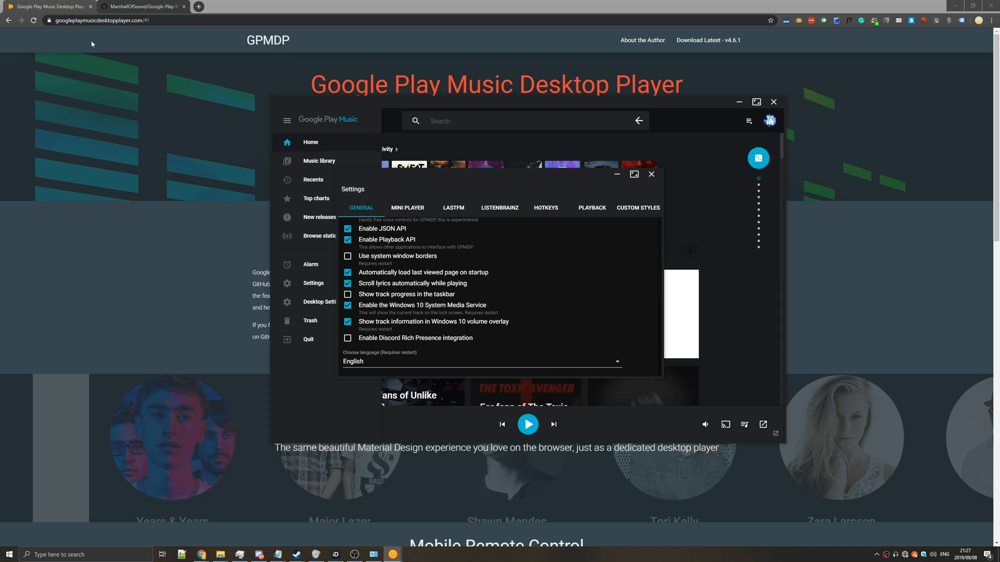
mouse_move(260, 101)
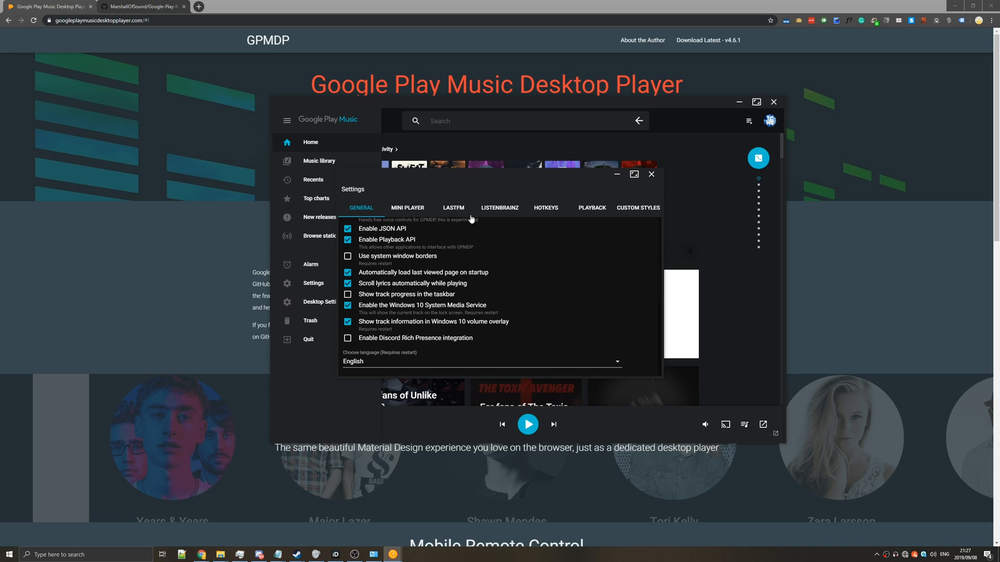
mouse_move(426, 342)
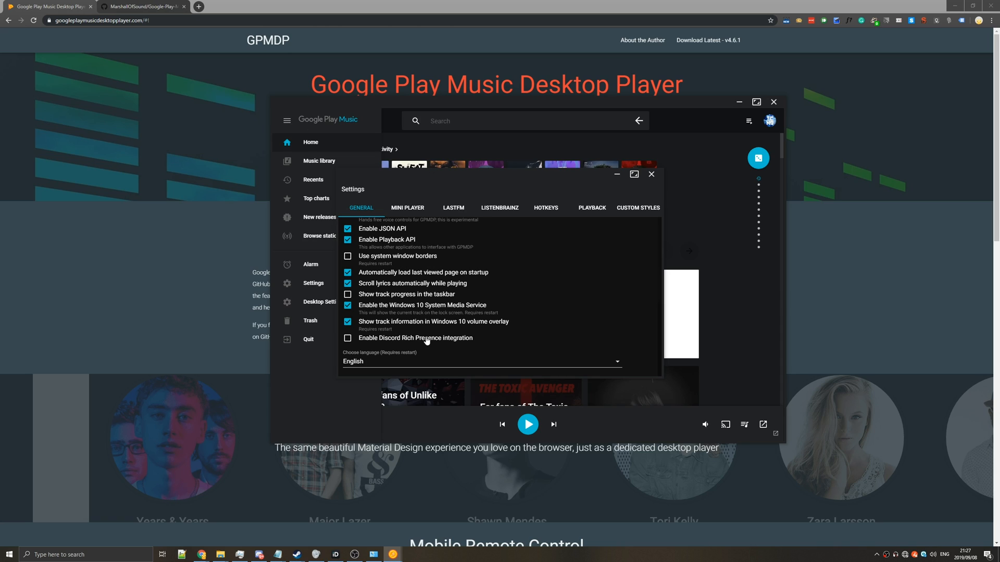
left_click(348, 337)
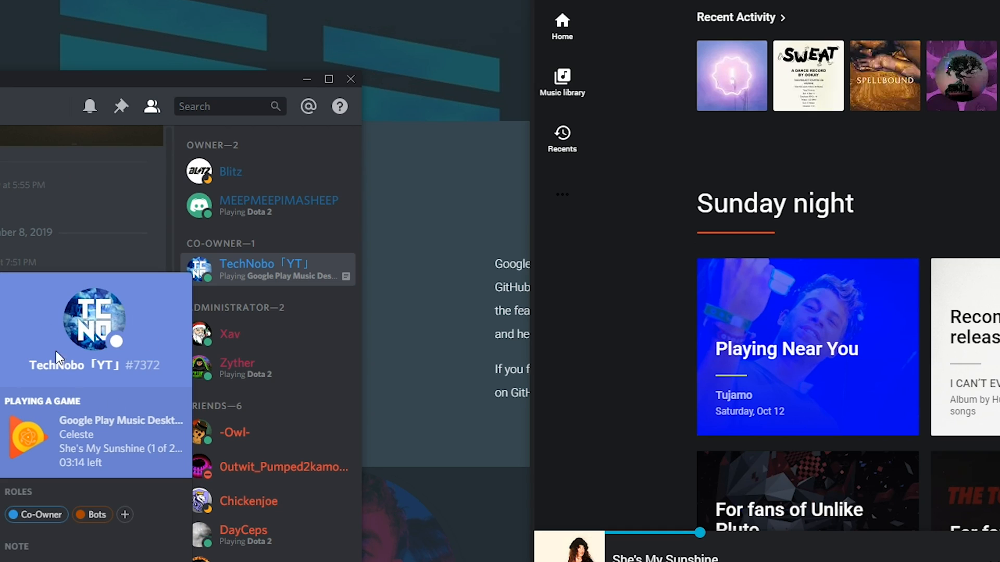
mouse_move(112, 453)
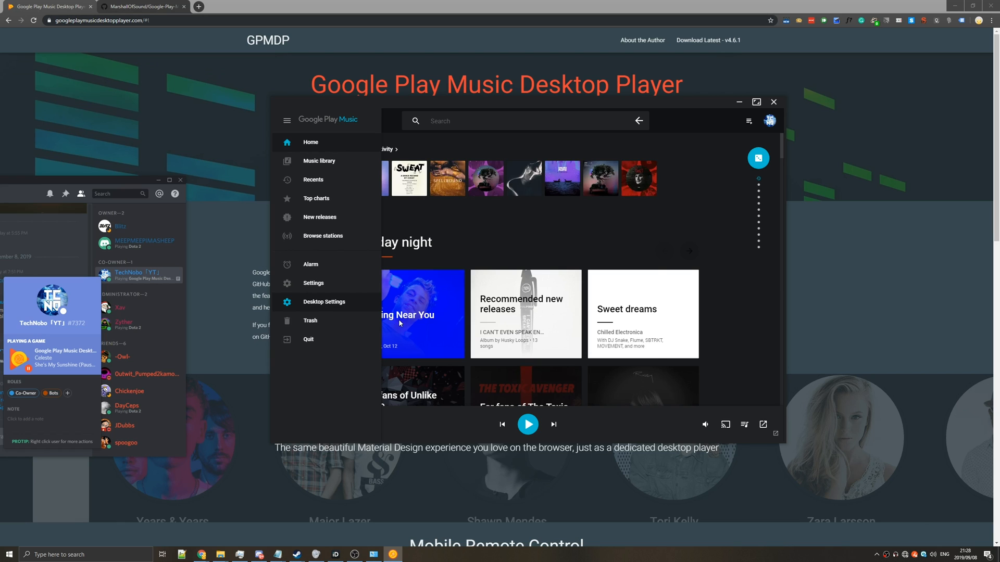
Return to Desktop Settings and show the Custom Styles settings.
left_click(313, 283)
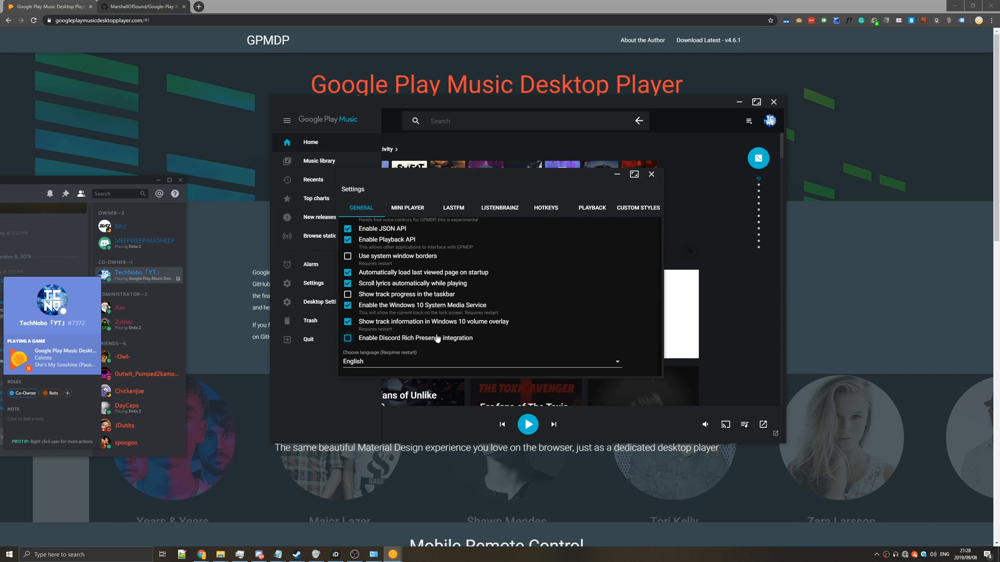
left_click(638, 208)
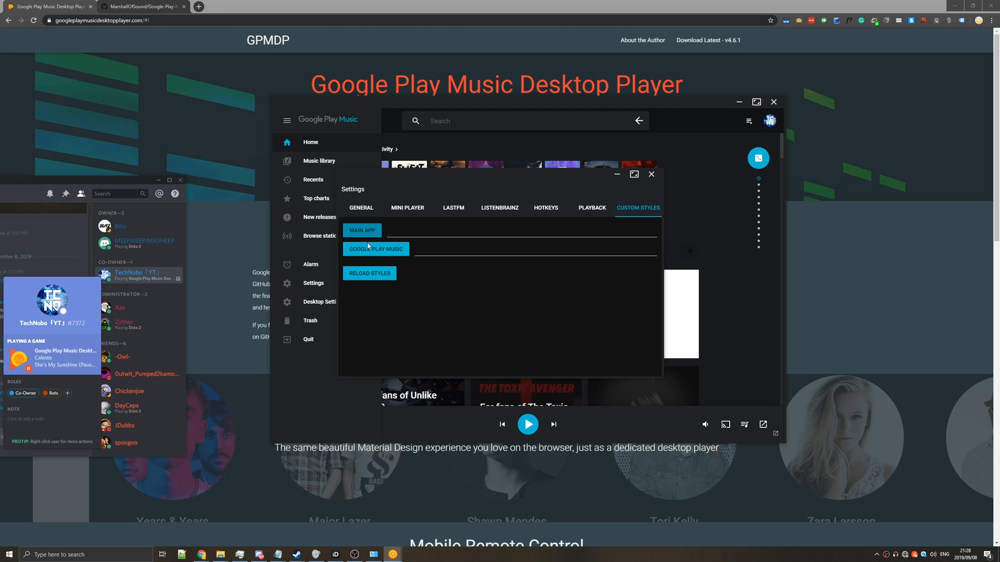
Cancel the Main App CSS file picker, close Settings and collapse the sidebar.
left_click(376, 249)
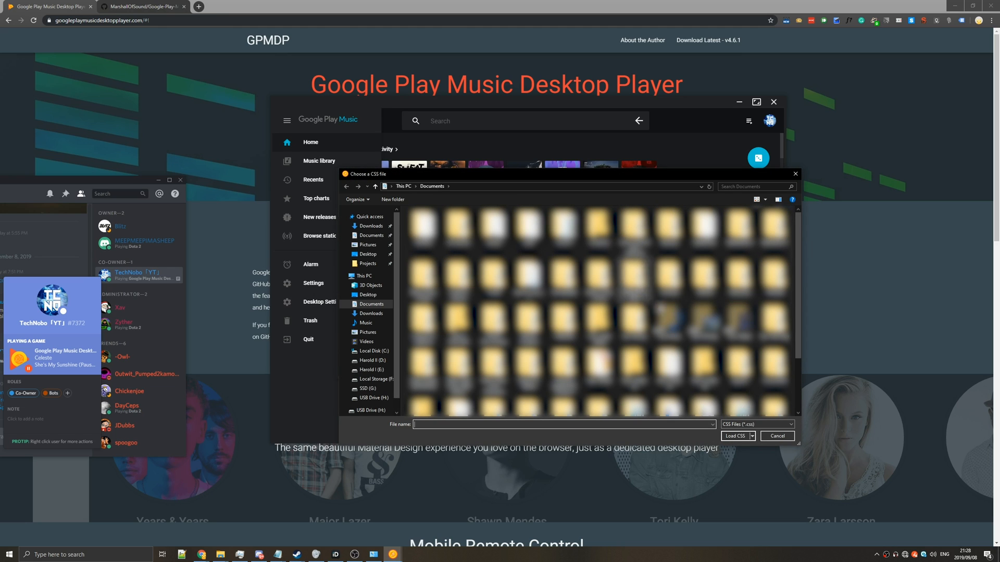
left_click(776, 436)
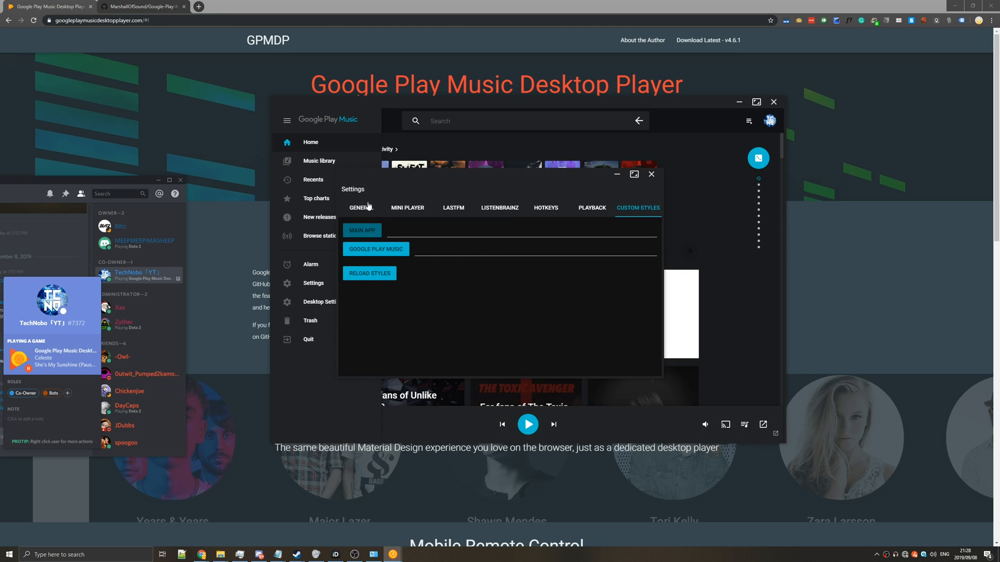
left_click(650, 174)
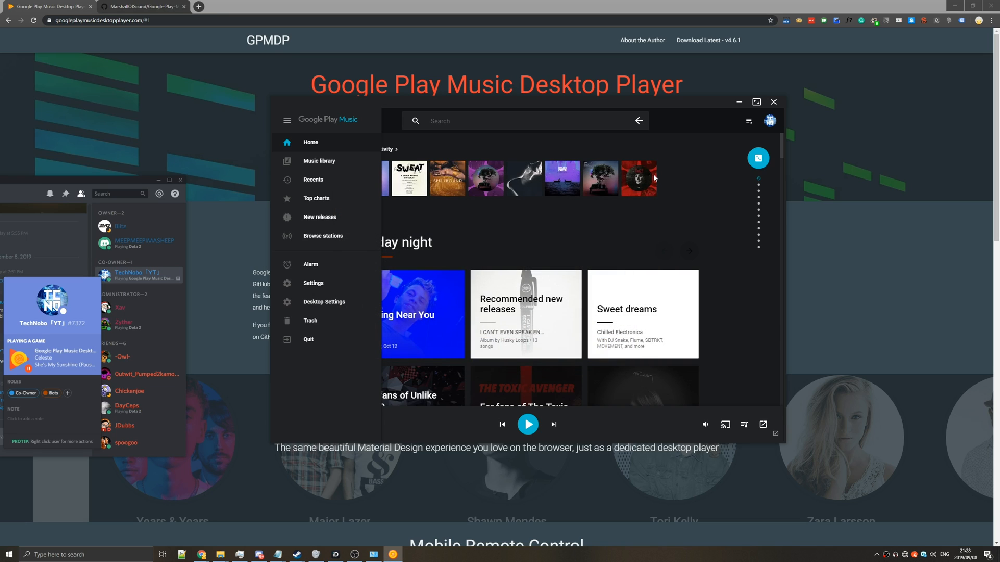
mouse_move(286, 120)
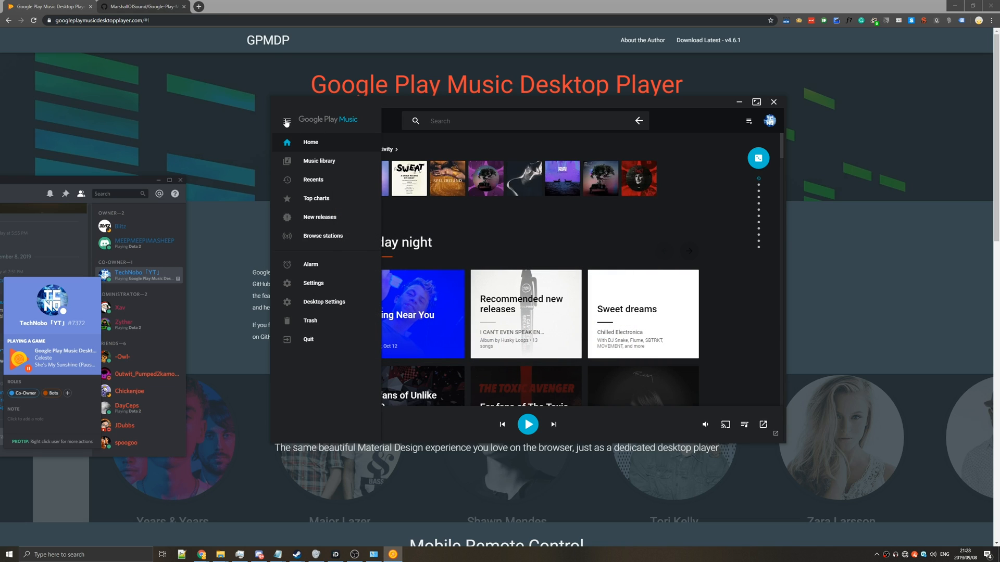
left_click(285, 121)
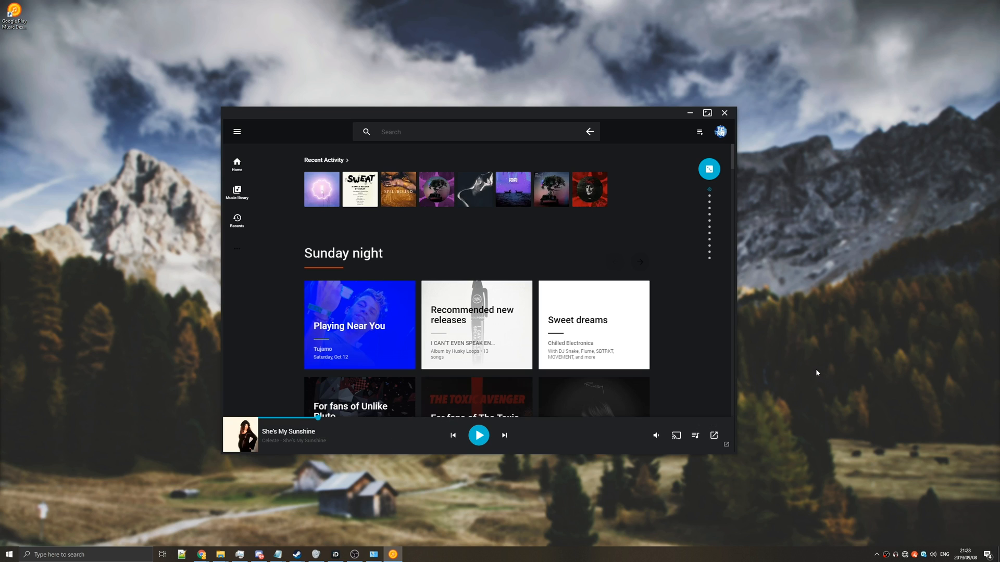
mouse_move(787, 374)
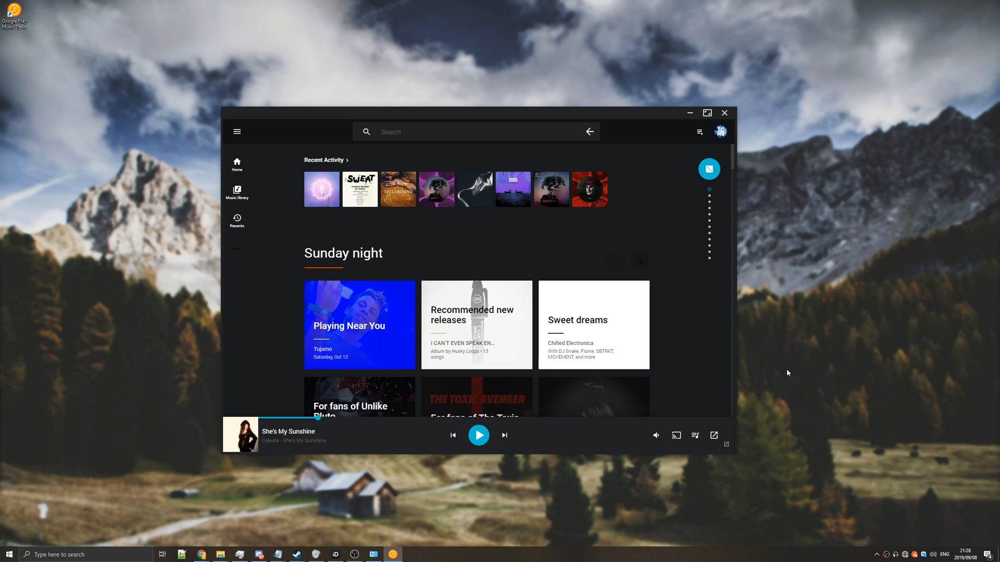